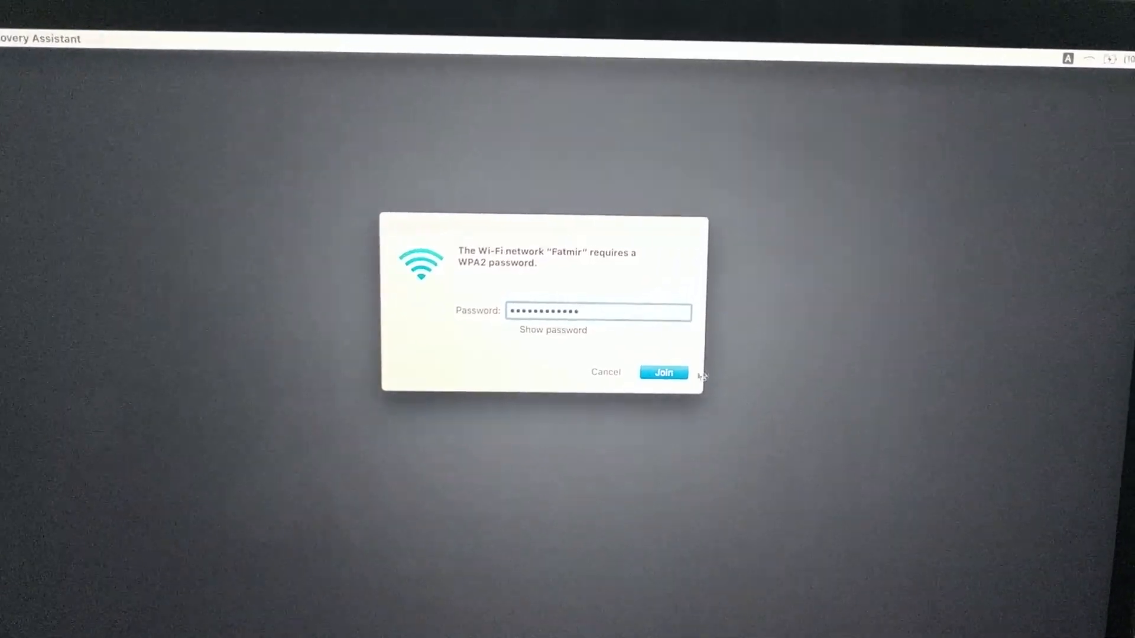
Step: Join the Wi-Fi network using the entered password
click(662, 373)
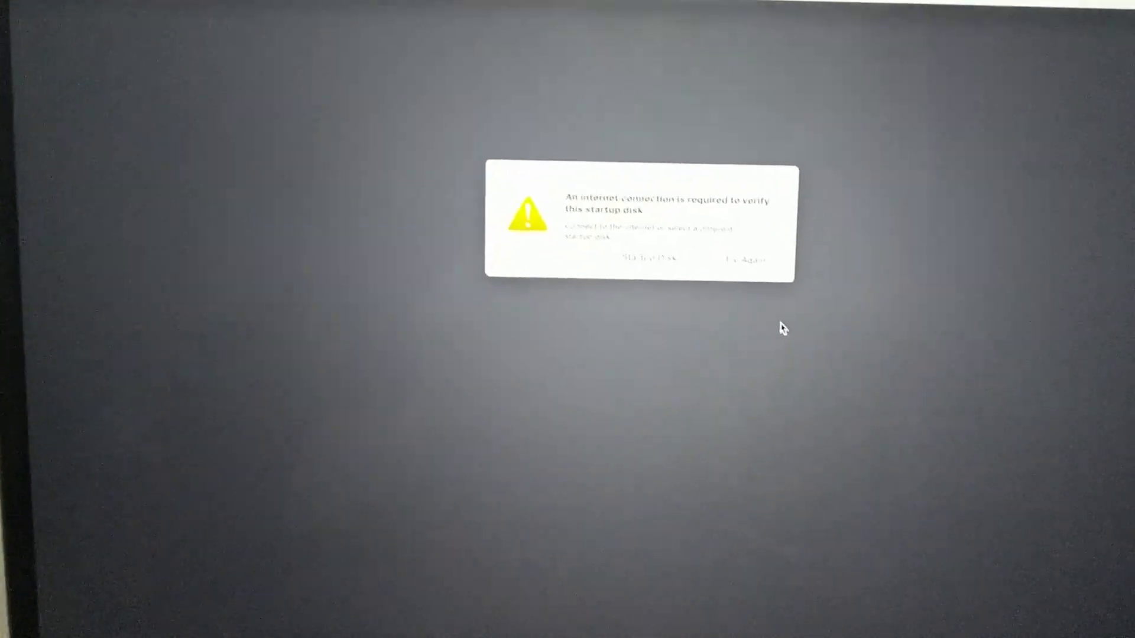